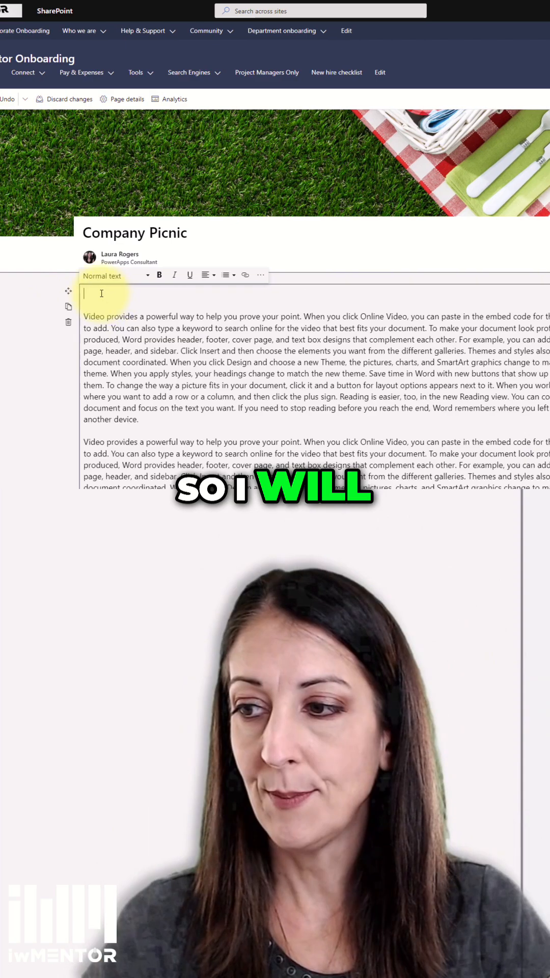
# Add 'All about the picnic' above the first paragraph and apply the Heading 1 style
pyautogui.write('All about the picnic')
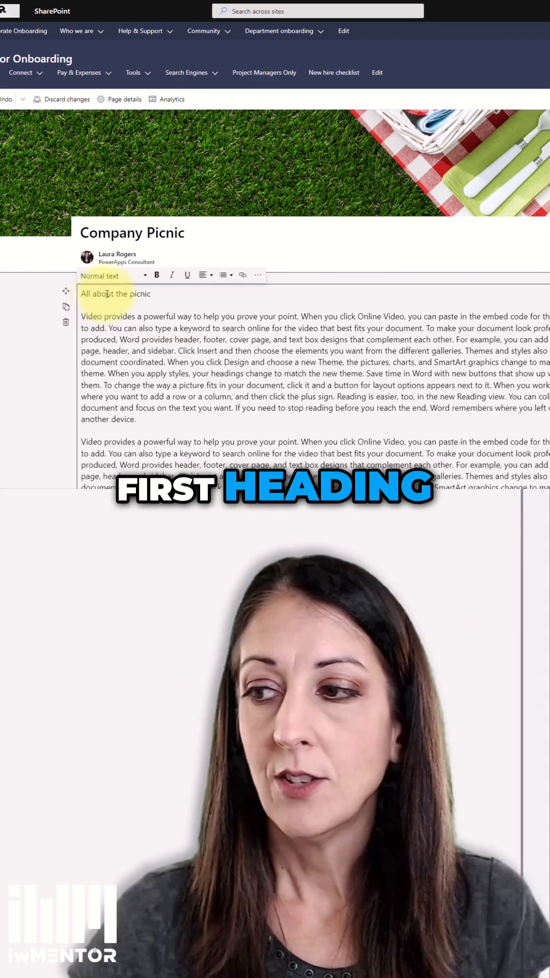
pyautogui.tripleClick(115, 294)
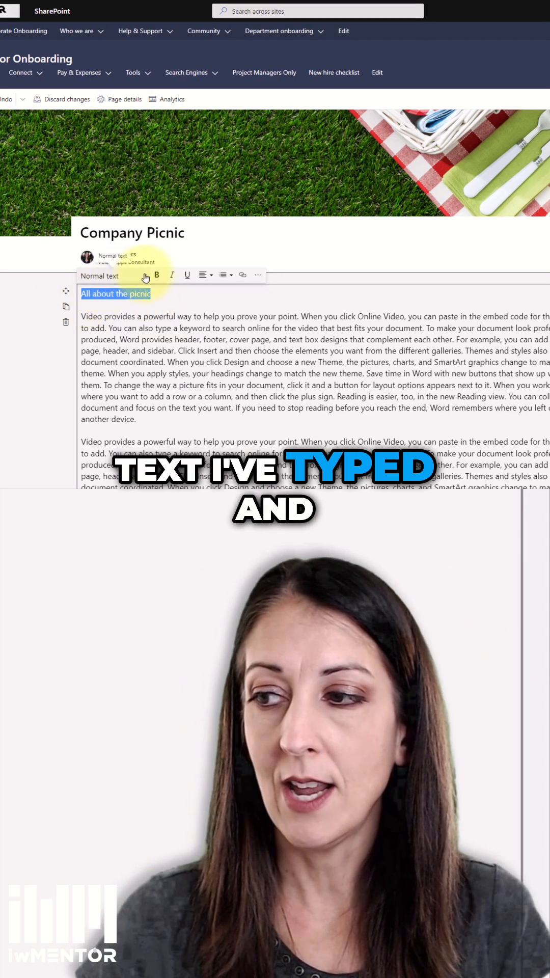
pyautogui.click(112, 276)
pyautogui.write('This is something else')
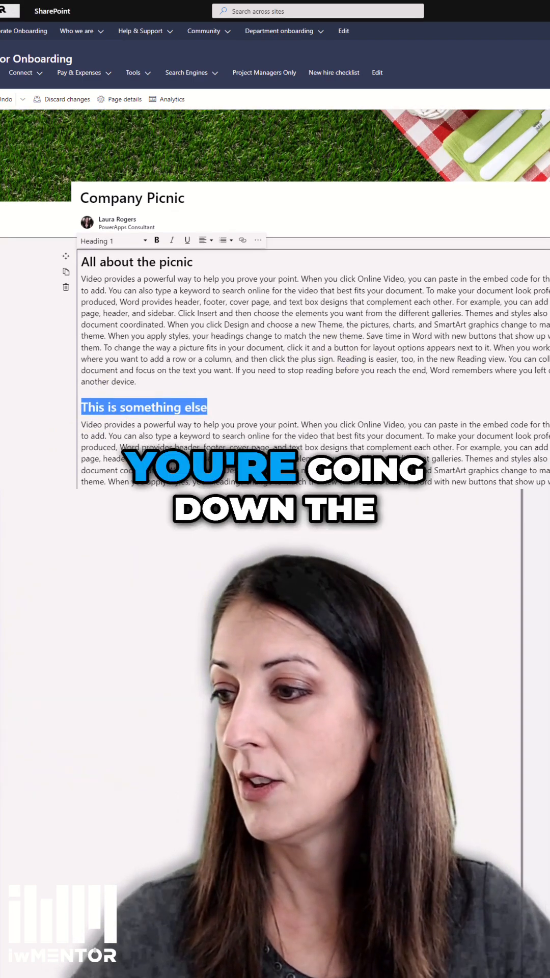
# Scroll down to the second paragraph where 'This is something else' becomes a Heading 1
pyautogui.scroll(-3)
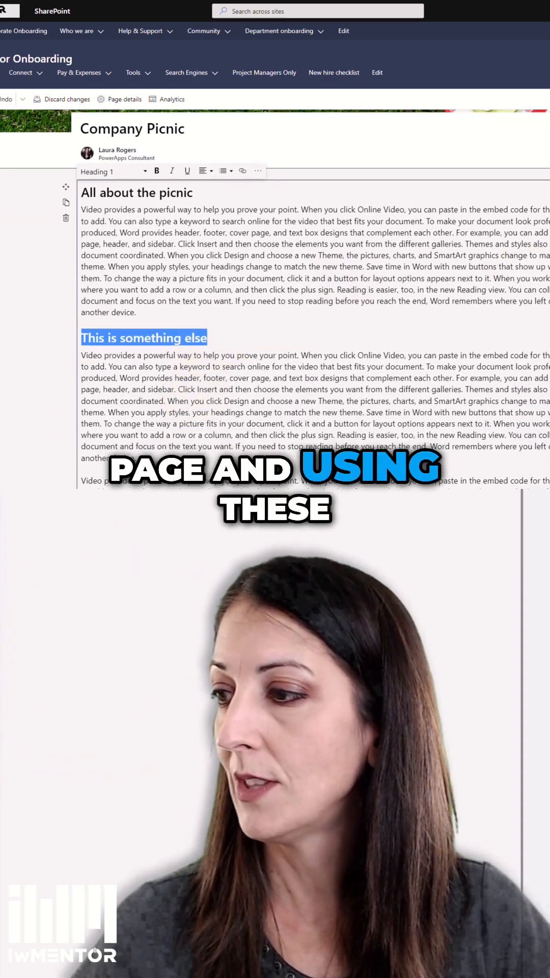